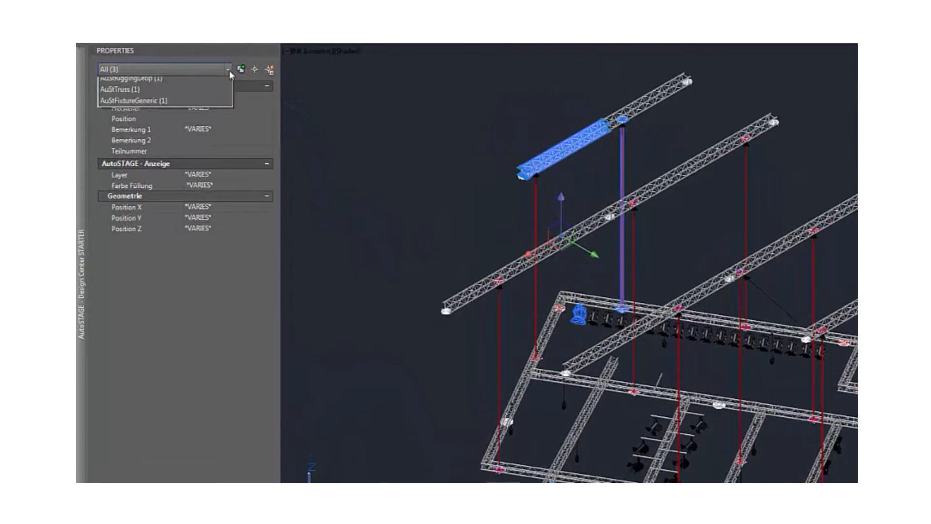
# - Filter the Properties palette to AuStFixtureGeneric (1) and review its beam and patch properties
pyautogui.click(138, 100)
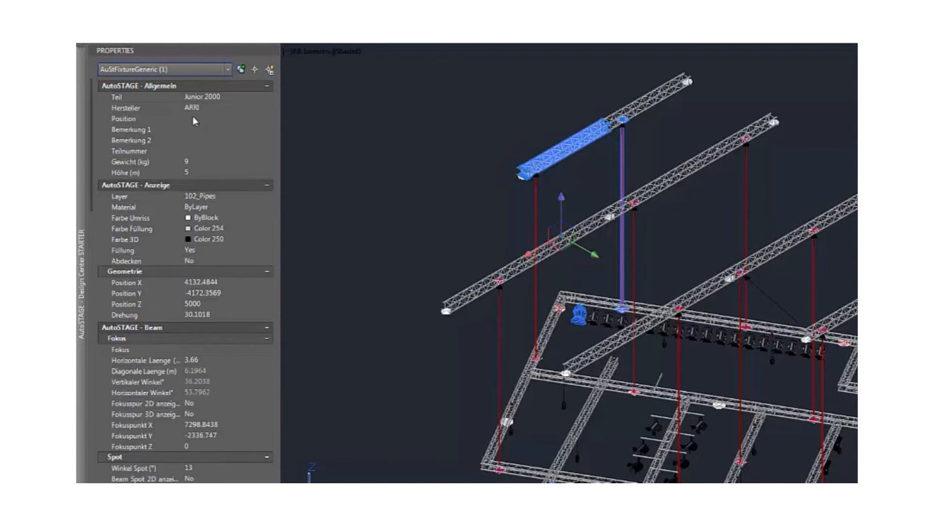
pyautogui.scroll(-3)
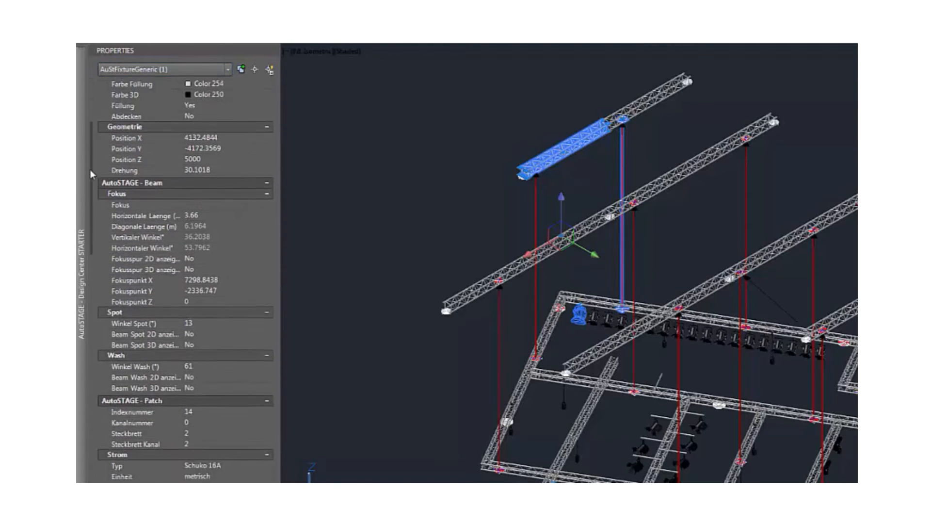